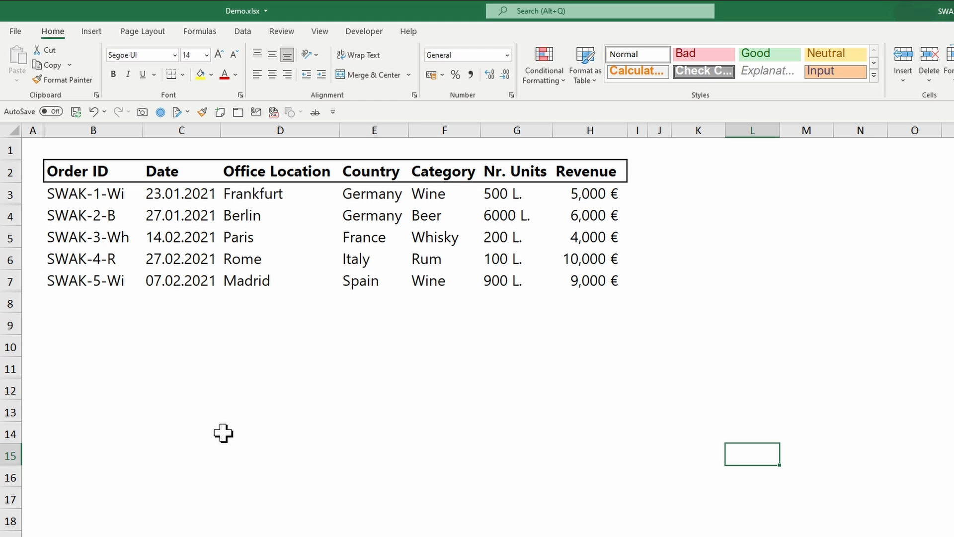
Open Excel Options on the General tab to view the Colorful Office Theme
{"action": "left_click", "coordinate": [15, 30]}
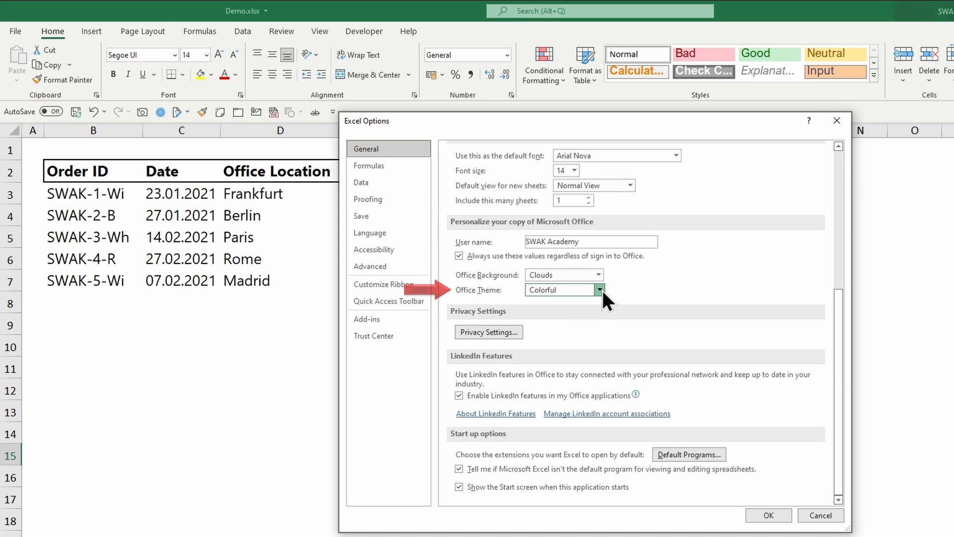
Set the Office Theme to Dark Gray and apply it
{"action": "left_click", "coordinate": [598, 289]}
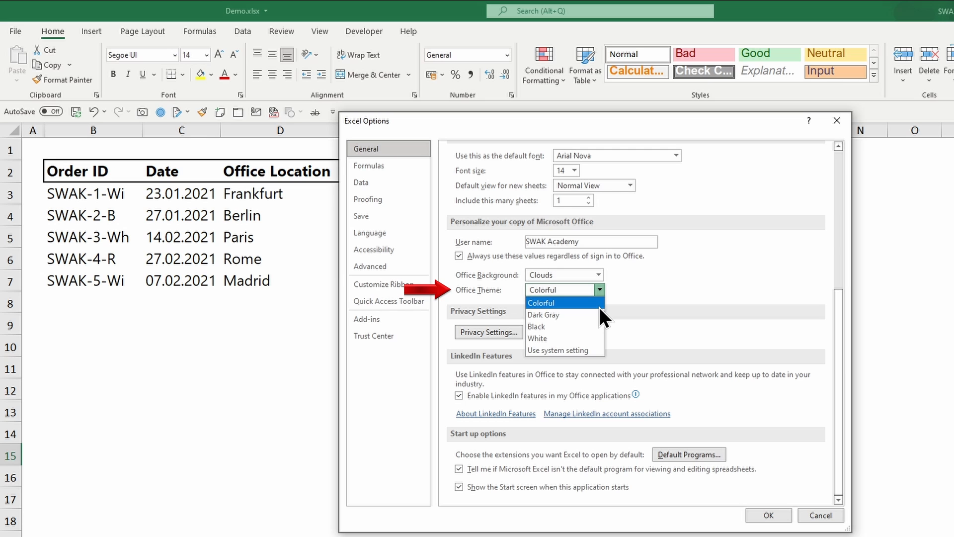
{"action": "left_click", "coordinate": [542, 315]}
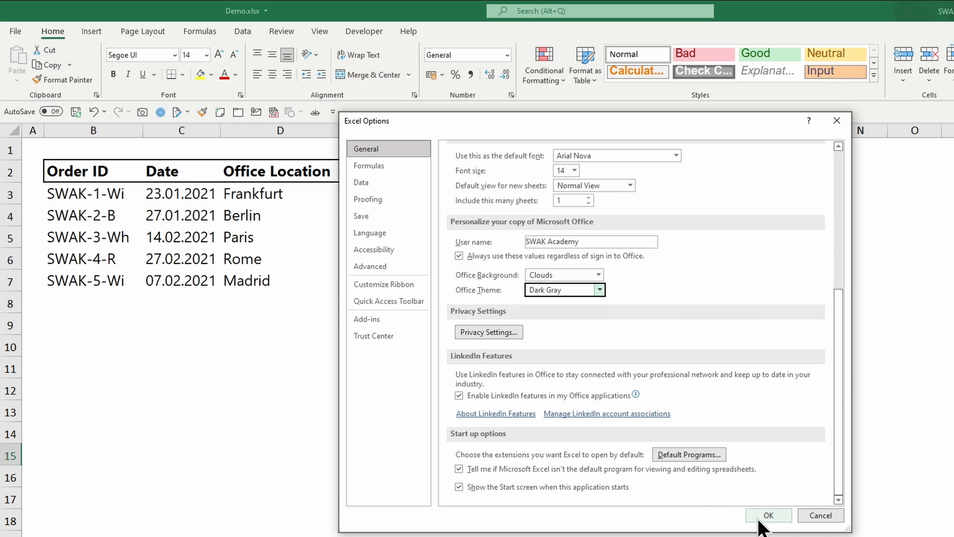
{"action": "left_click", "coordinate": [768, 515]}
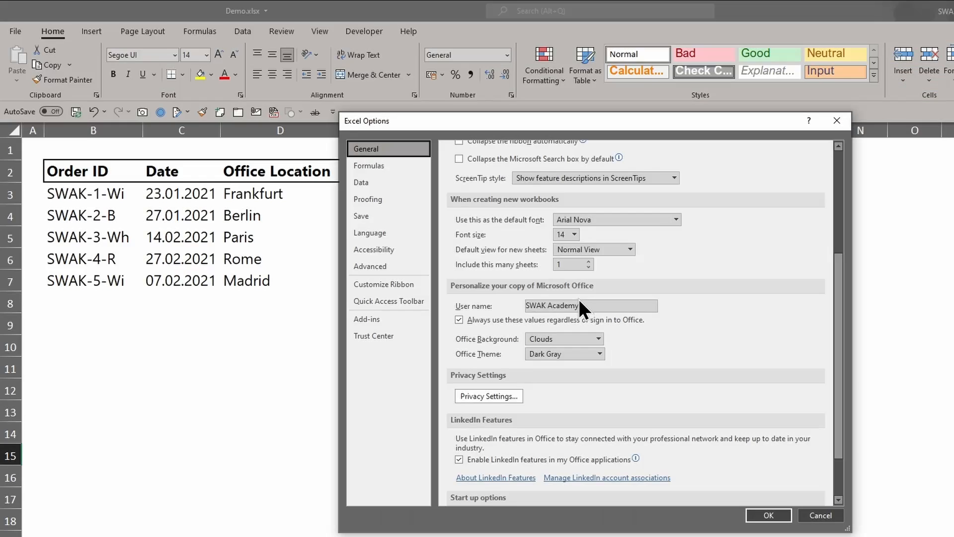
{"action": "scroll", "scroll_direction": "down", "scroll_amount": 3}
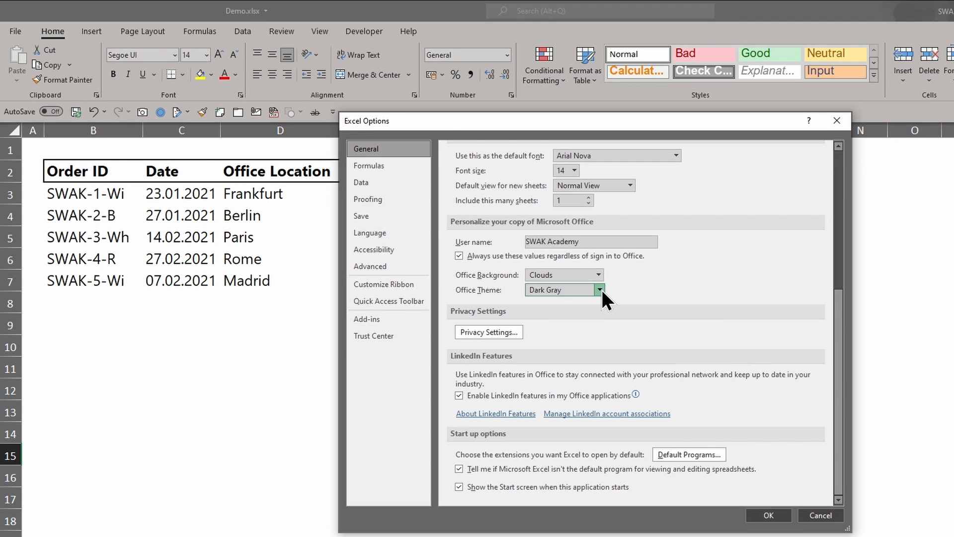
Apply the Black Office Theme, then reopen the theme list to switch to White
{"action": "left_click", "coordinate": [598, 290]}
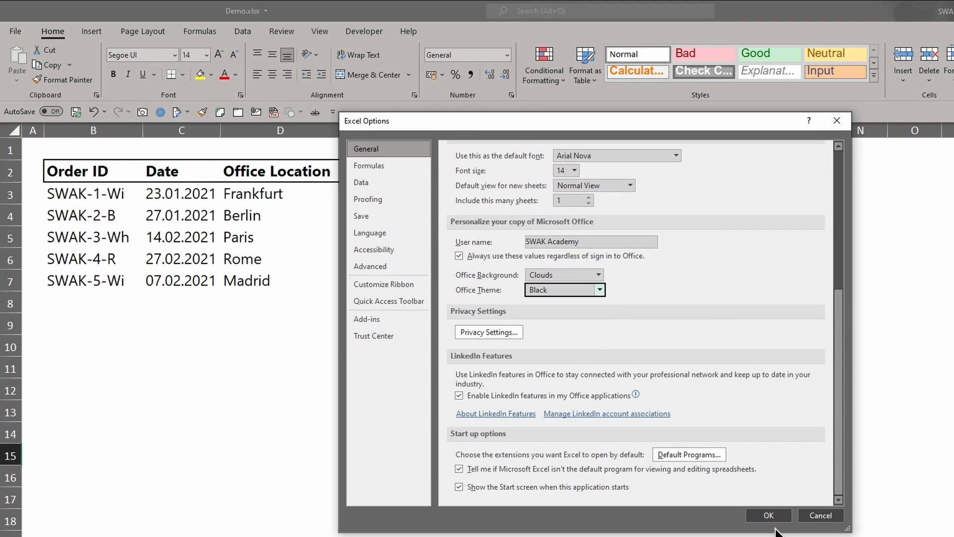
{"action": "left_click", "coordinate": [768, 515]}
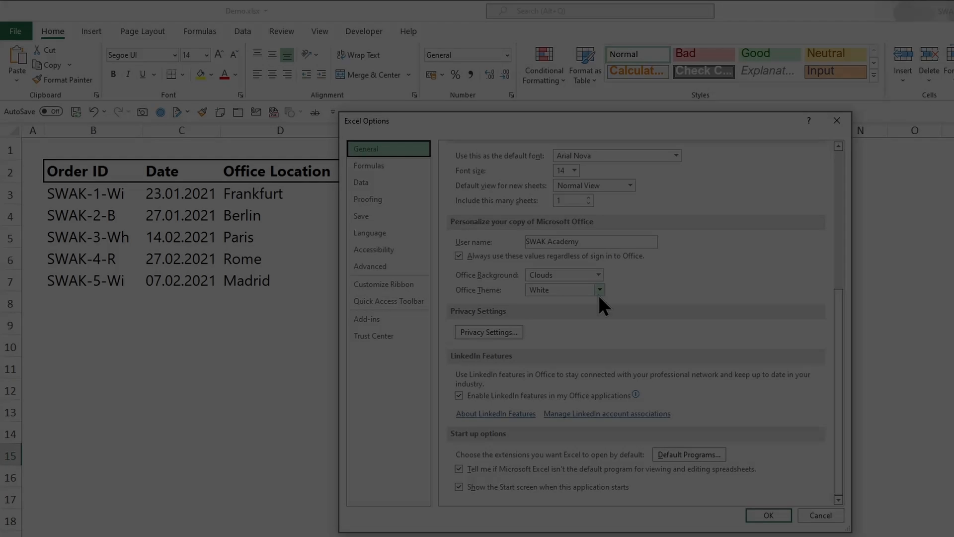
{"action": "left_click", "coordinate": [597, 289]}
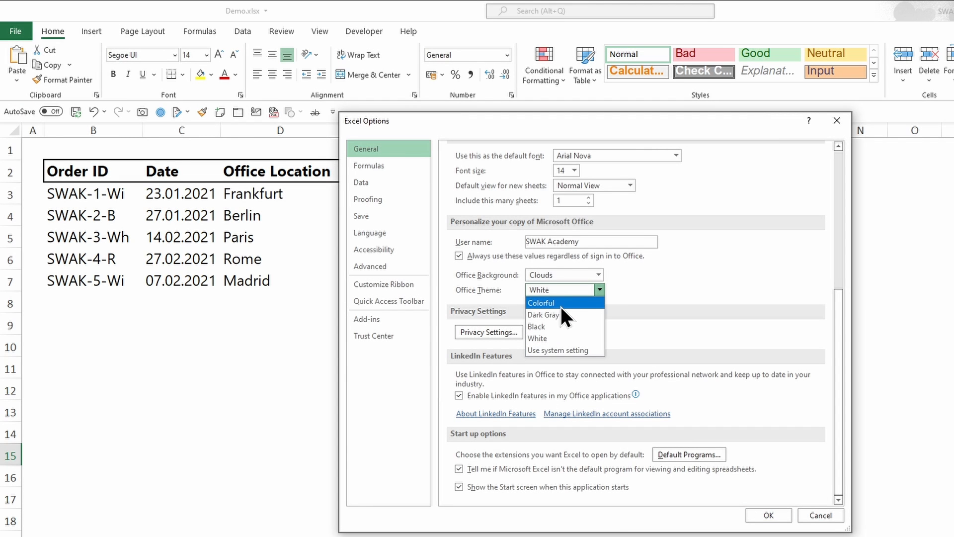